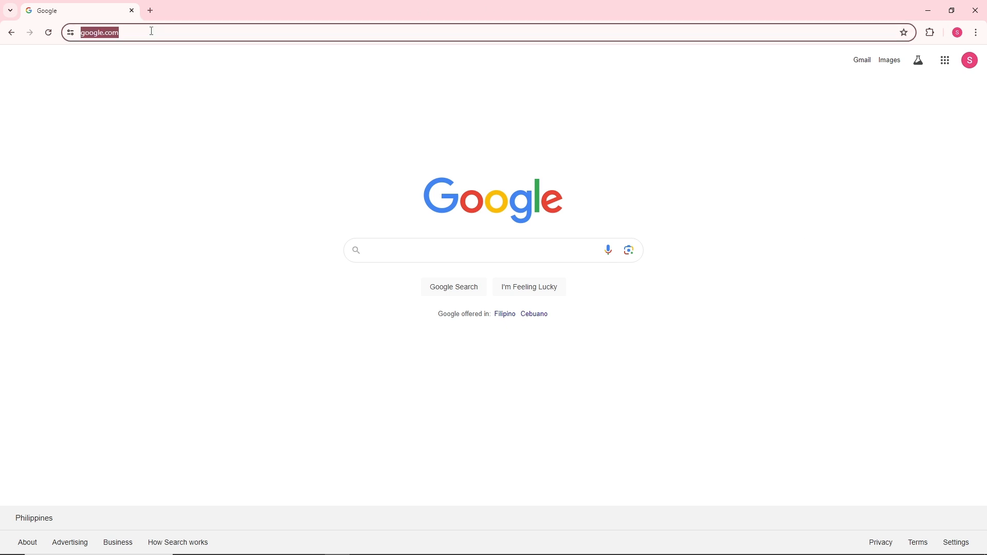
Navigate to the suggested duolingo.com/join-beta address from the address bar.
text(duolin)
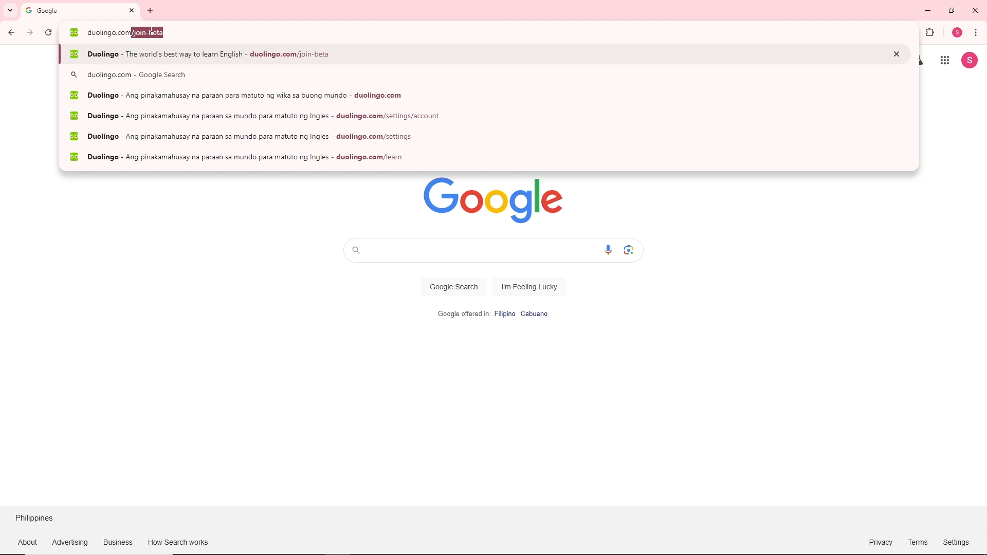
key(Backspace)
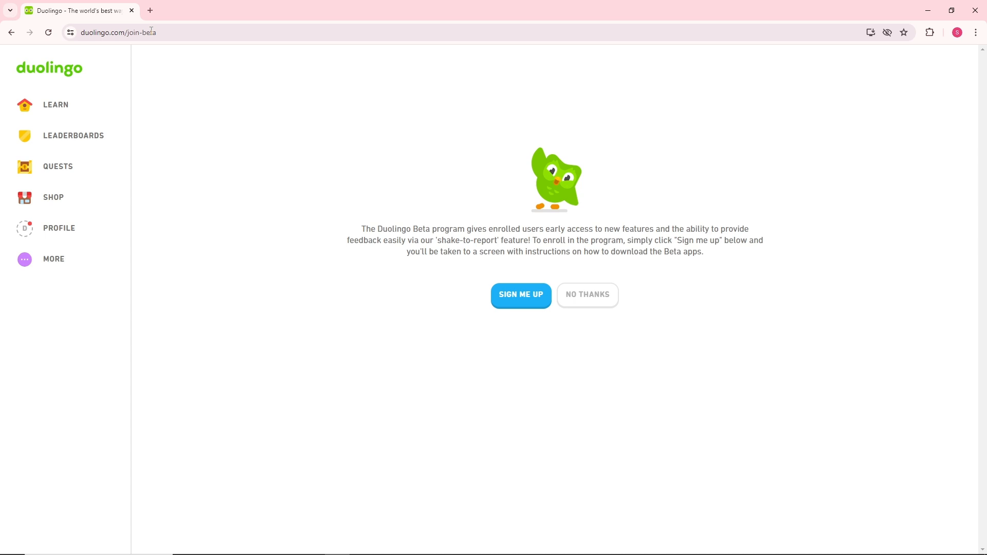
mouse_move(520, 296)
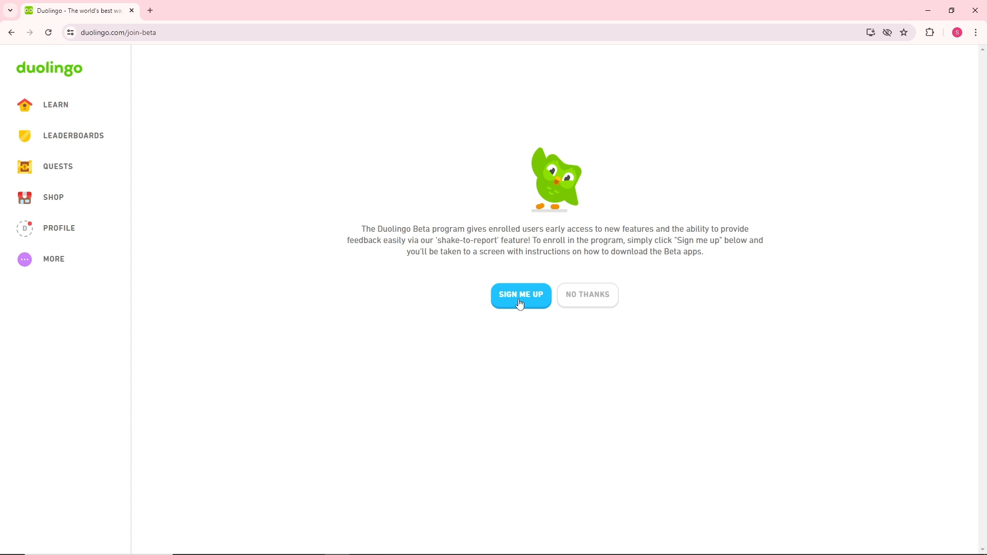
Choose SIGN ME UP and review the Android, iOS and Web beta instructions.
click(520, 294)
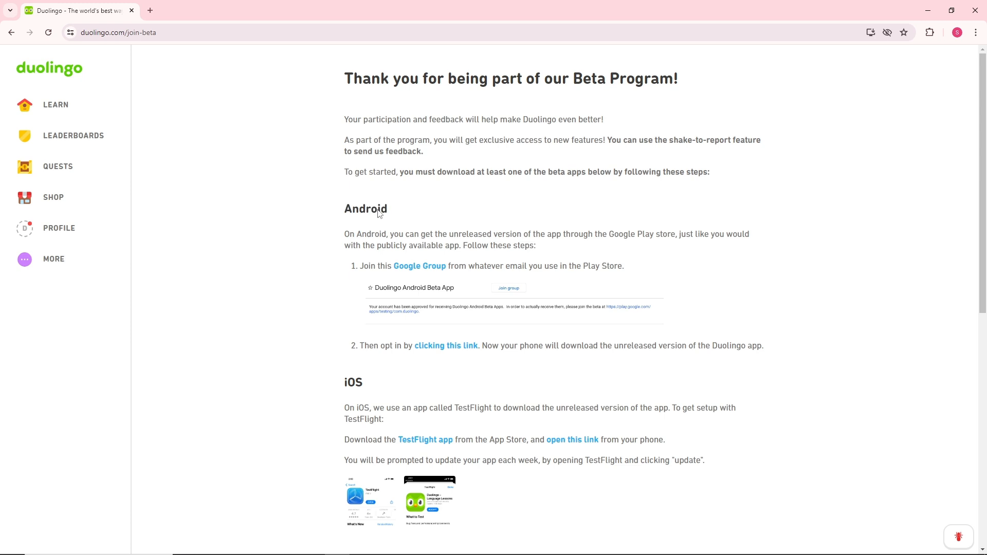
mouse_move(419, 266)
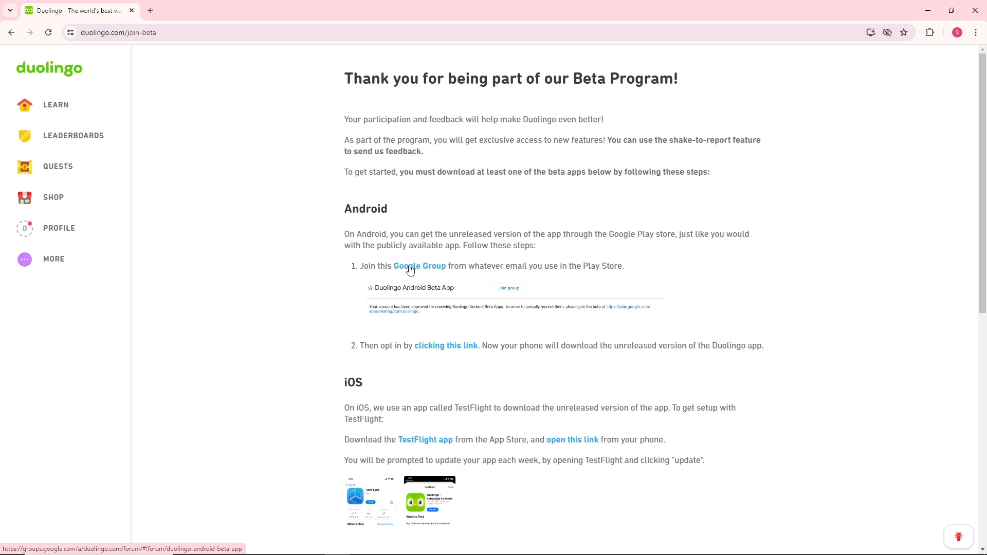
mouse_move(532, 273)
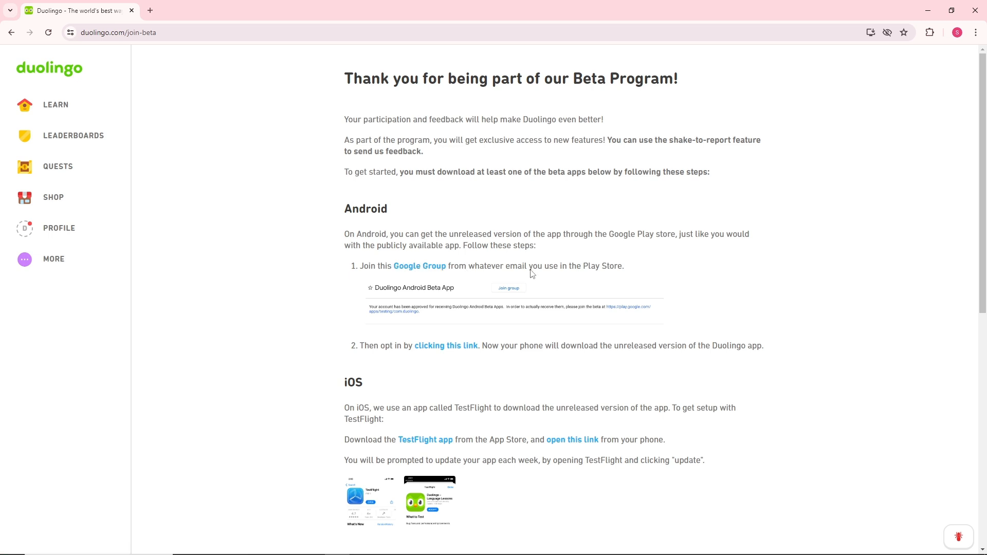
mouse_move(541, 304)
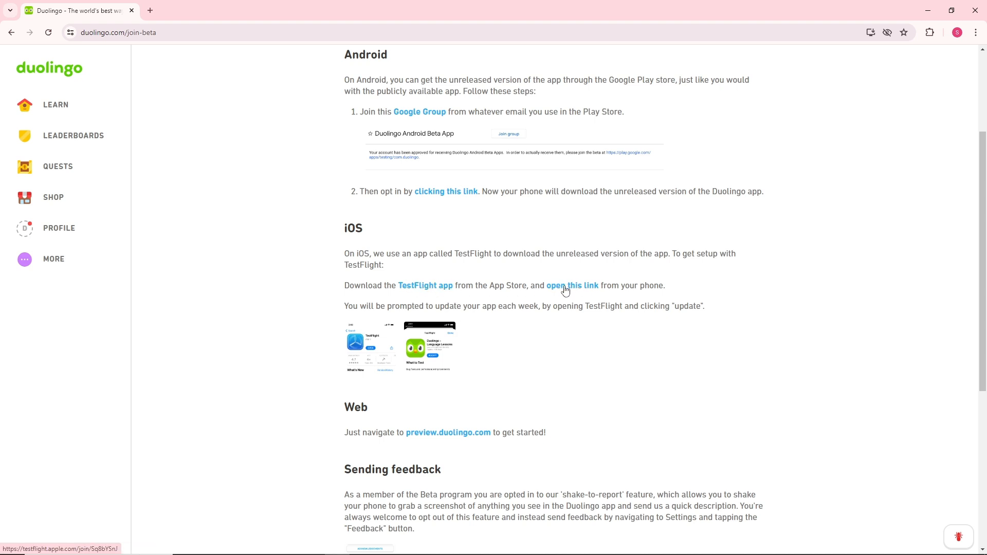
mouse_move(578, 289)
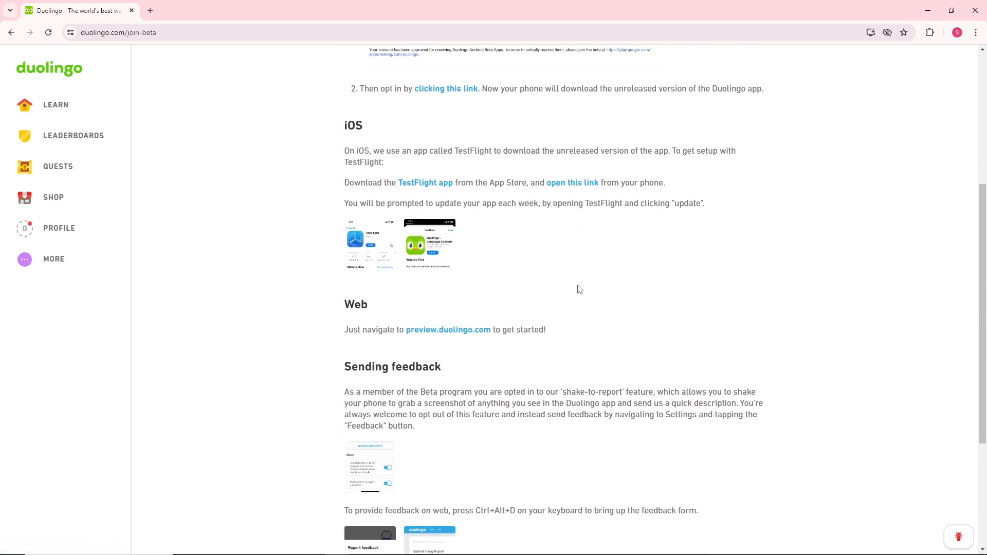
scroll(up, 3)
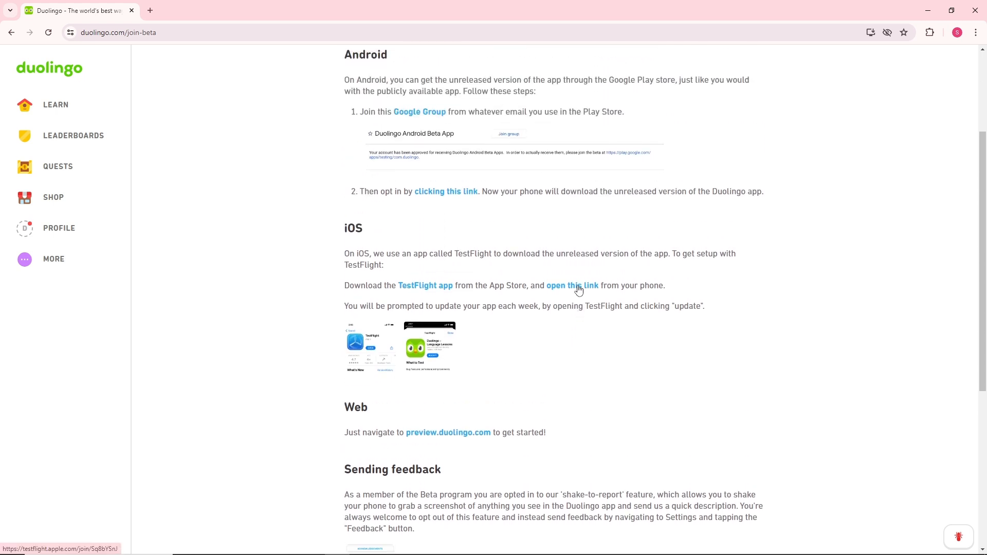